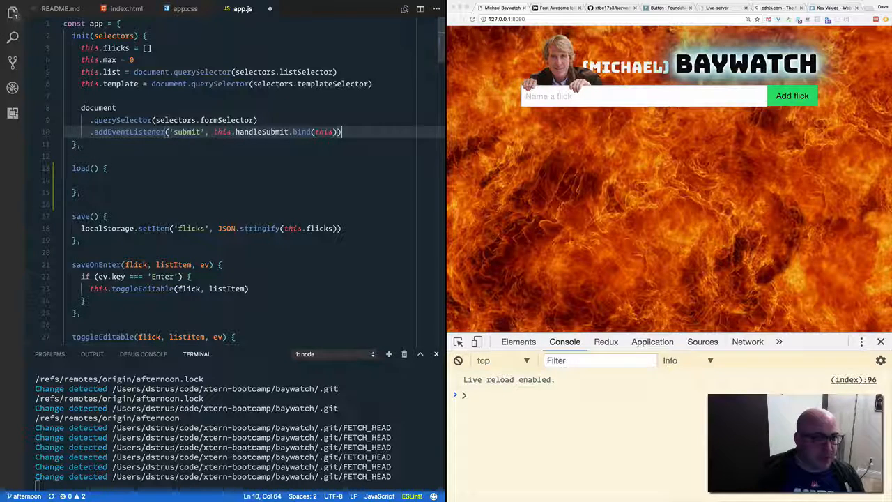
Call this.load() at the end of the init method.
key(Enter)
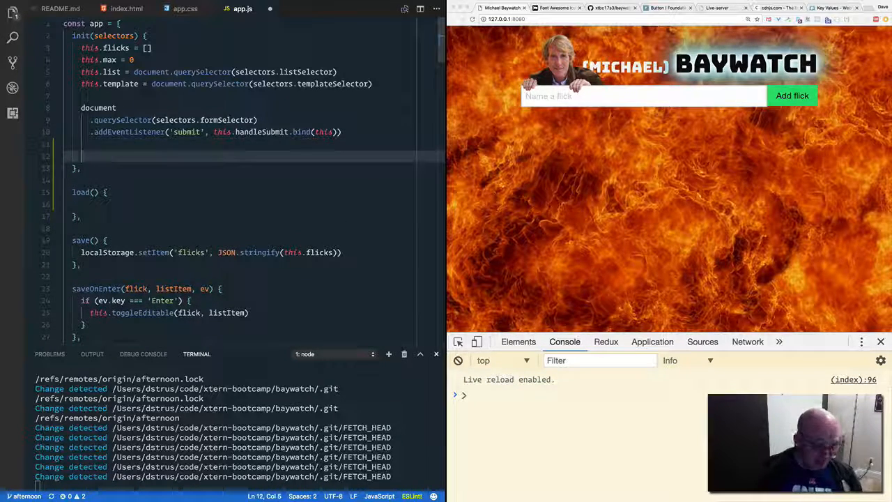
text(this.load())
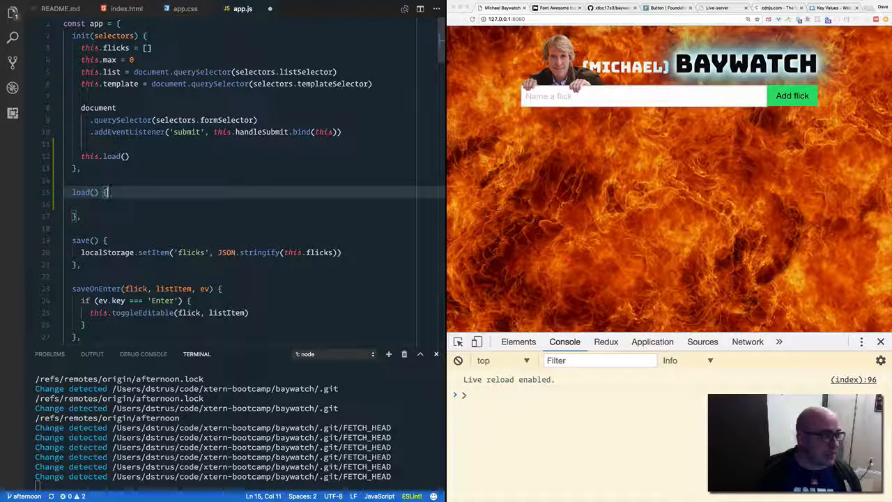
In load(), declare const flicksJSON = localStorage.getItem('flicks').
key(Enter)
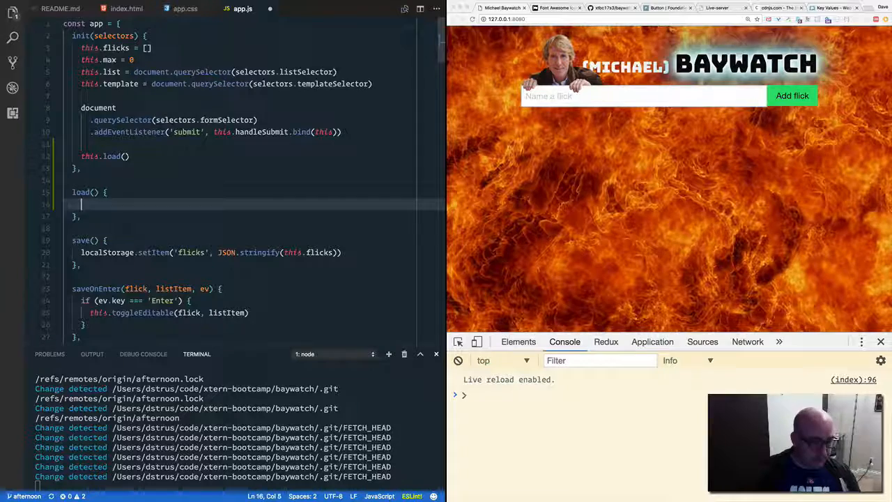
text(c)
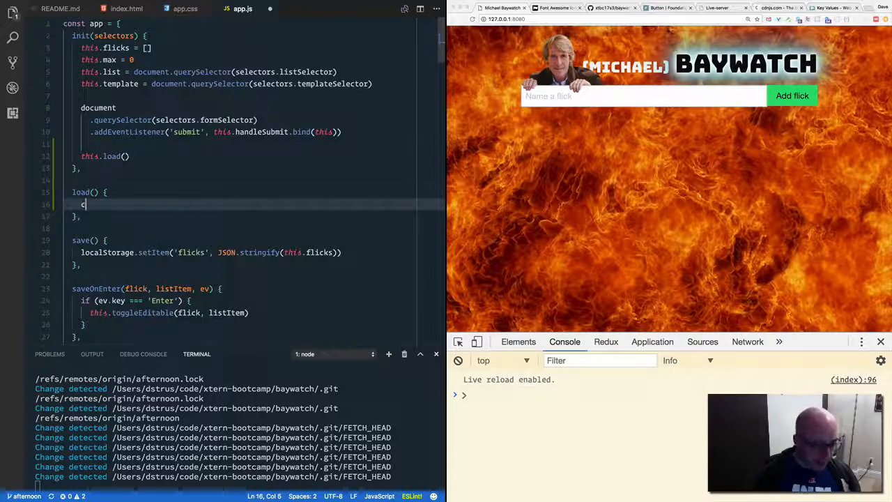
text(const)
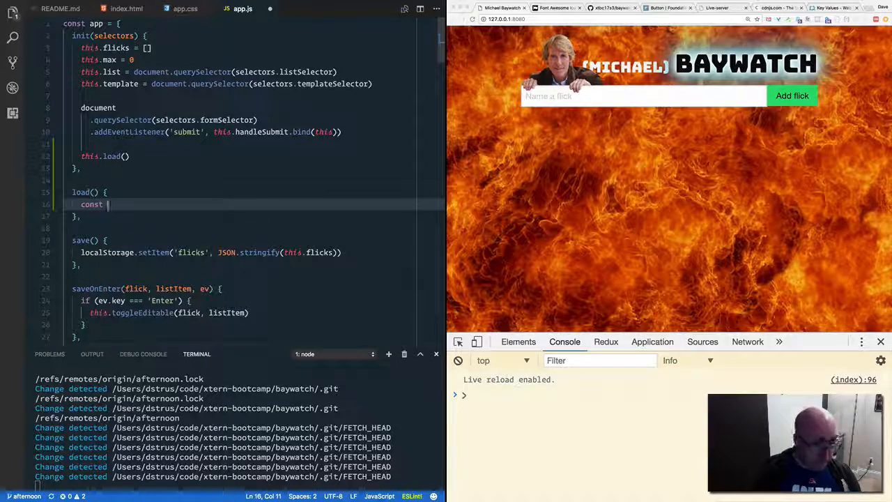
text(flick)
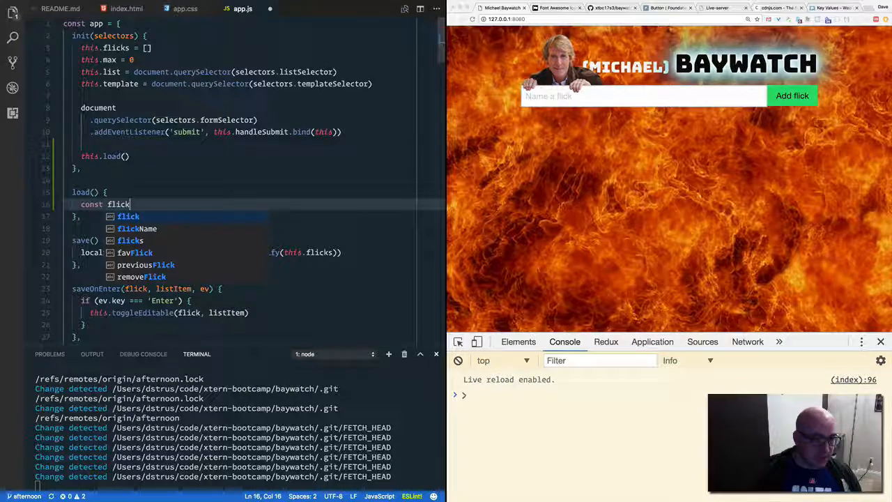
text(sJSON)
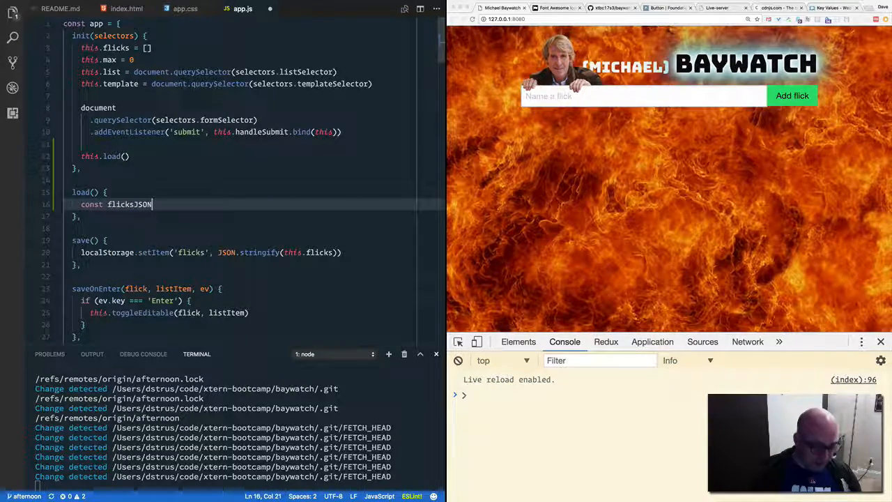
text(= localStorage.getItem)
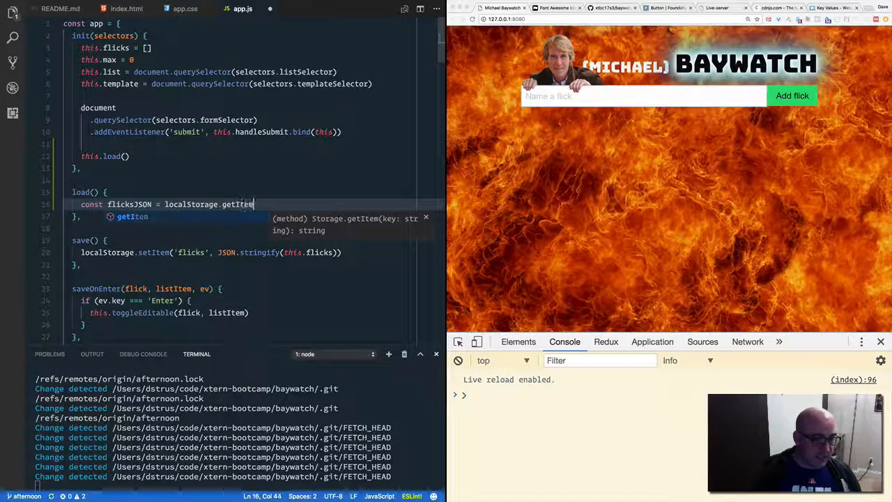
text(('flicks'))
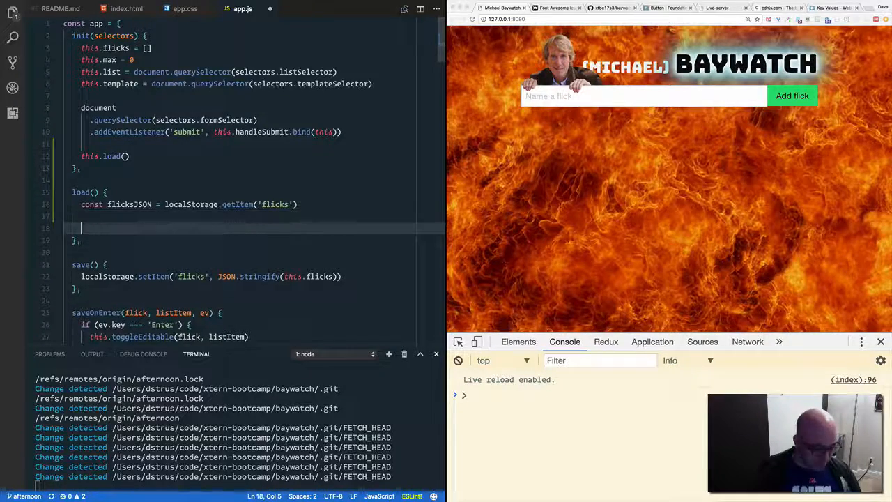
Declare const flicksArray = JSON.parse(flicksJSON) below the getItem line.
text(const flicks)
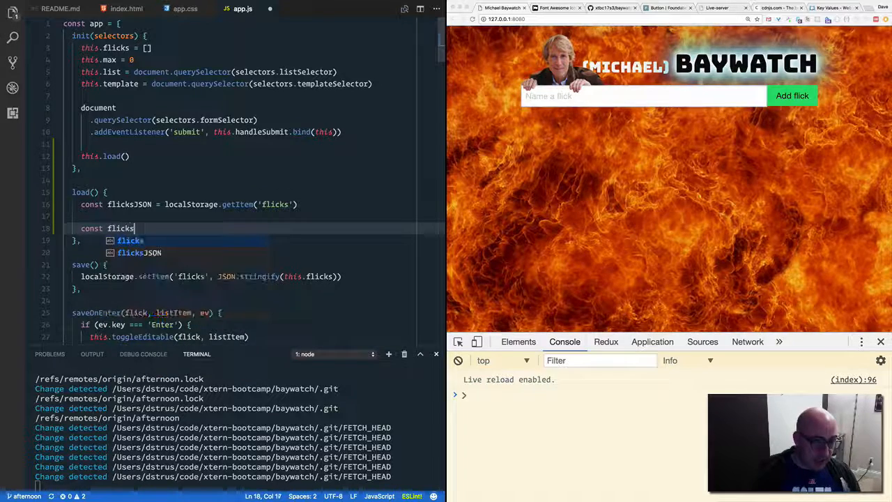
text(Array =)
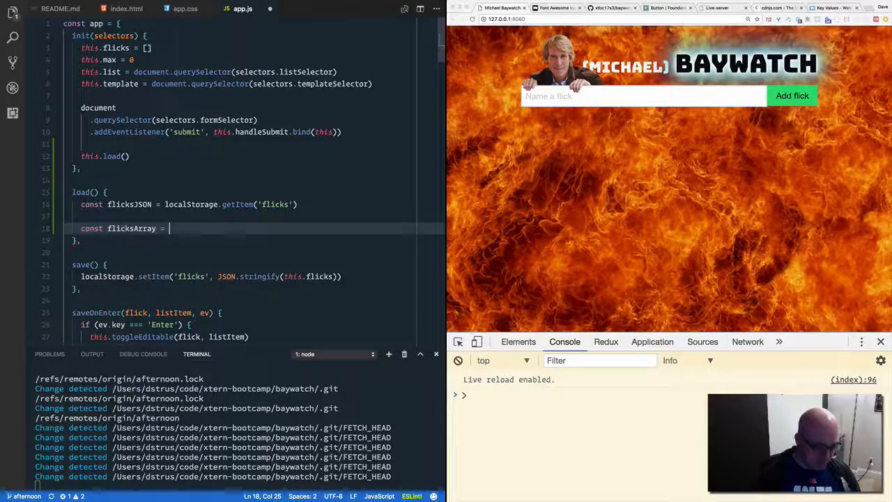
text(JSON.parse)
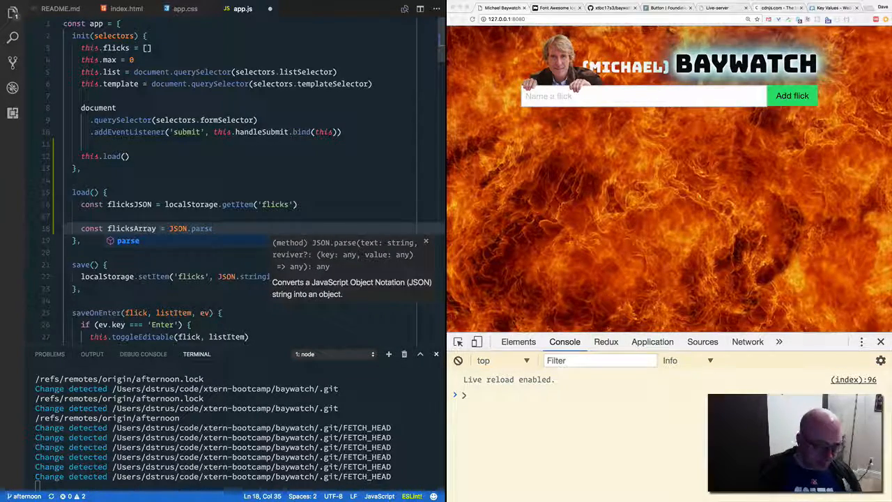
text(()
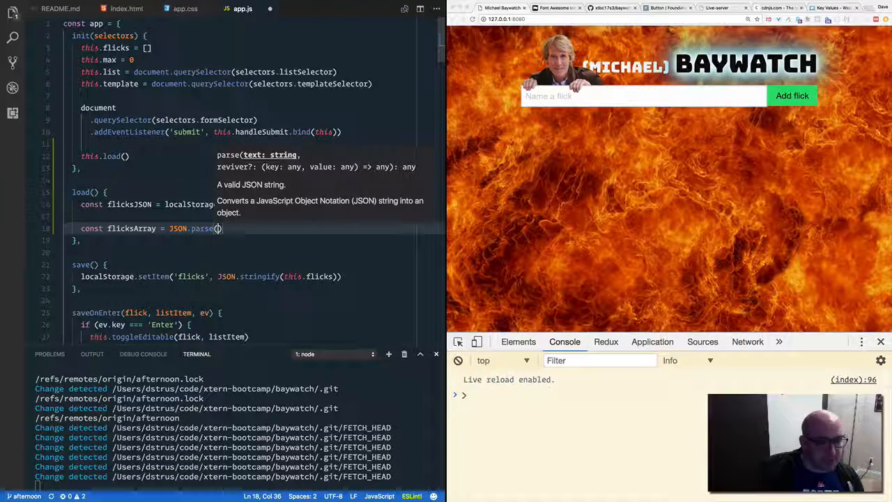
text(flicksJSON)
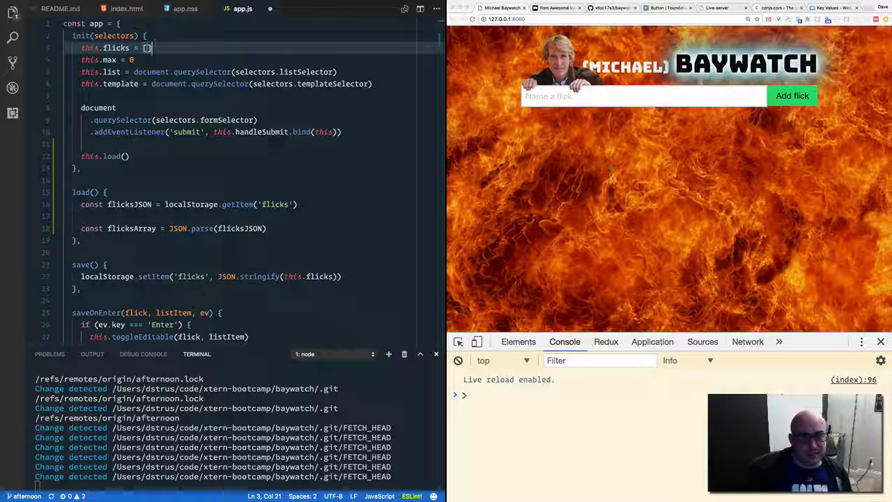
mouse_move(590, 117)
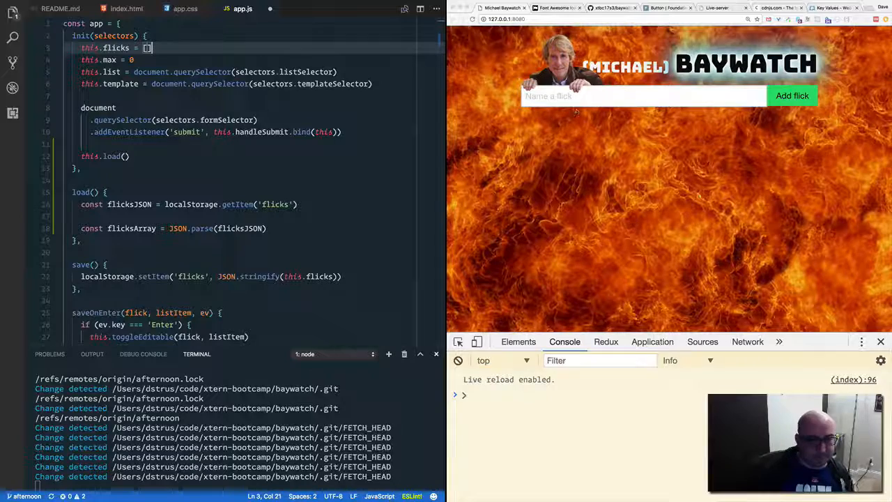
double_click(131, 229)
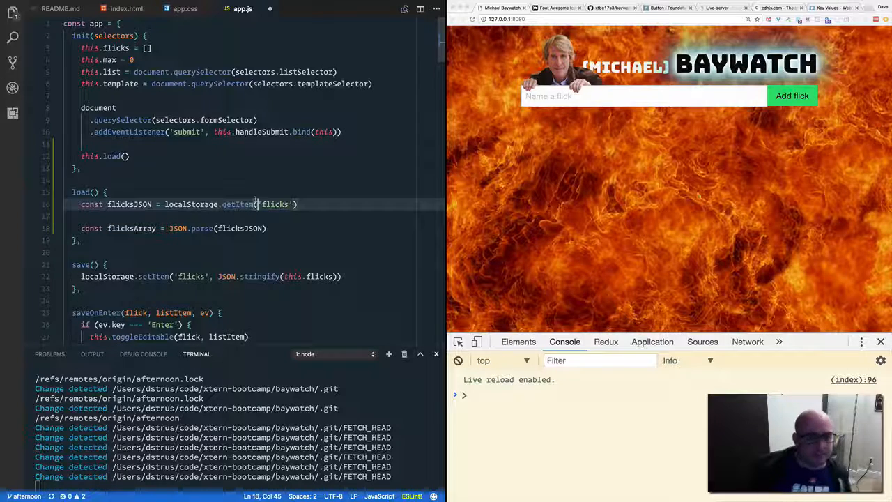
Add comments '// load the JSON from localStorage' and '// convert the JSON back into an array'.
key(Enter)
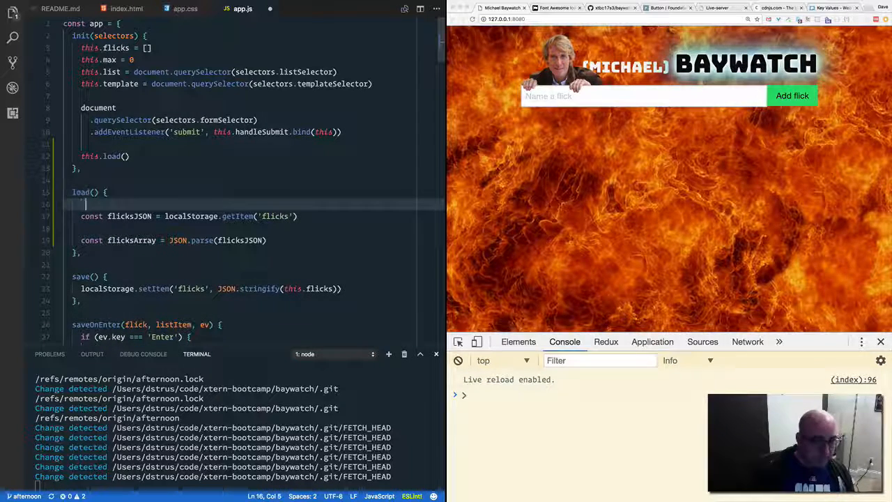
text(// load the JSON from localStorage)
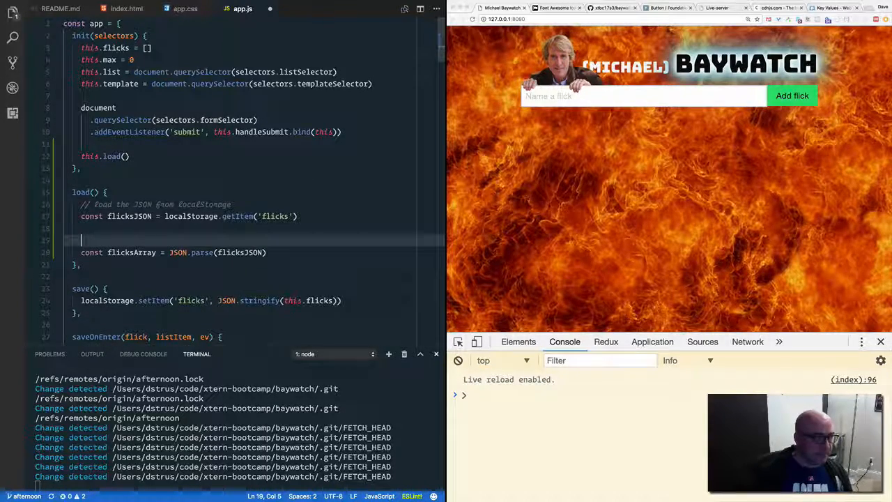
text(// convert the JSON back into an array)
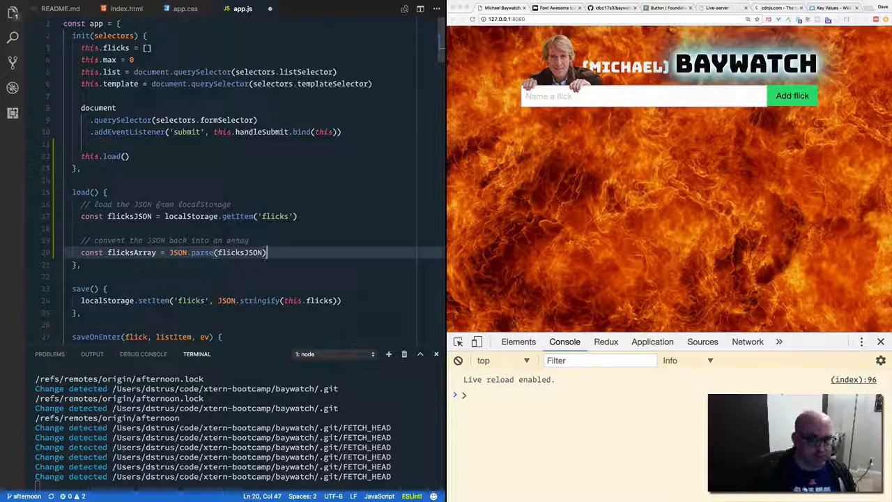
scroll(down, 3)
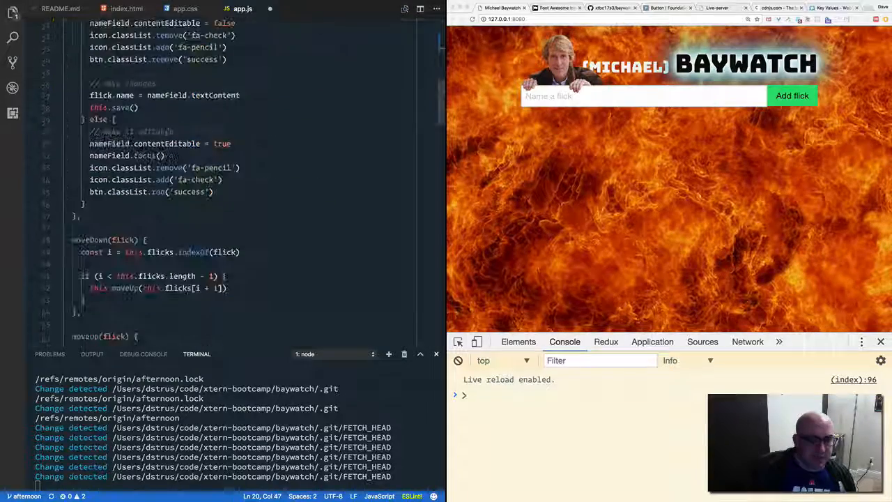
scroll(down, 3)
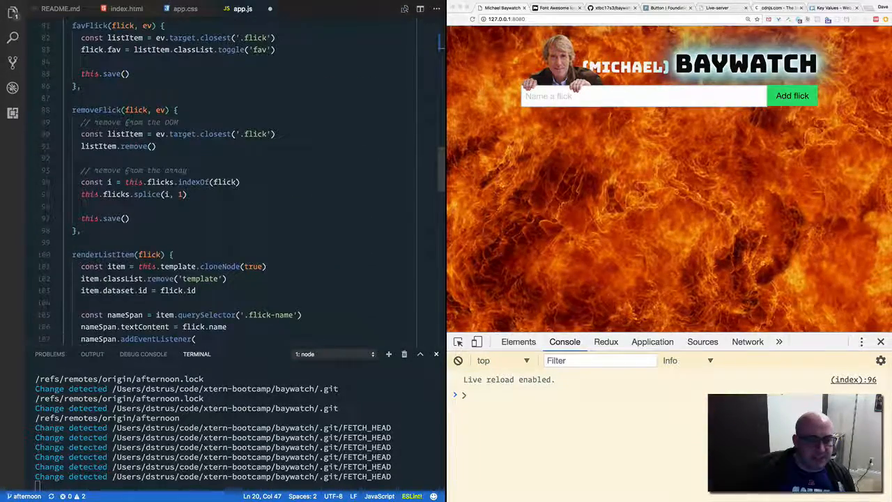
scroll(down, 3)
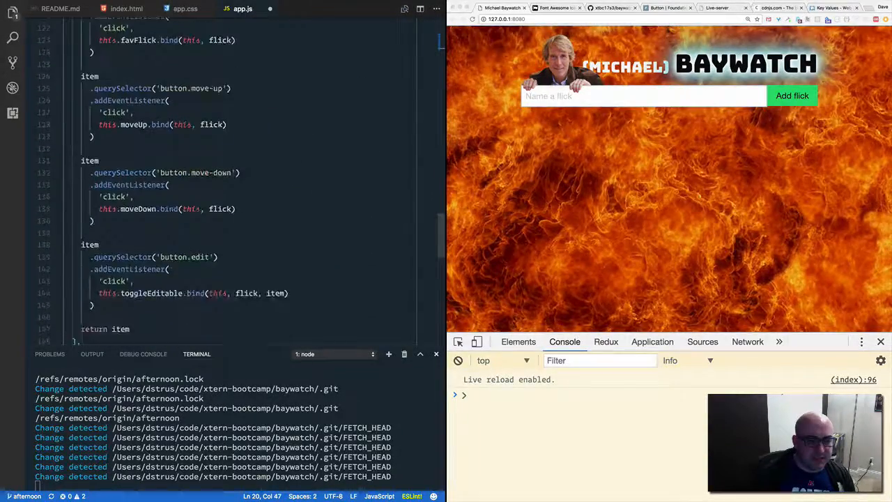
scroll(down, 3)
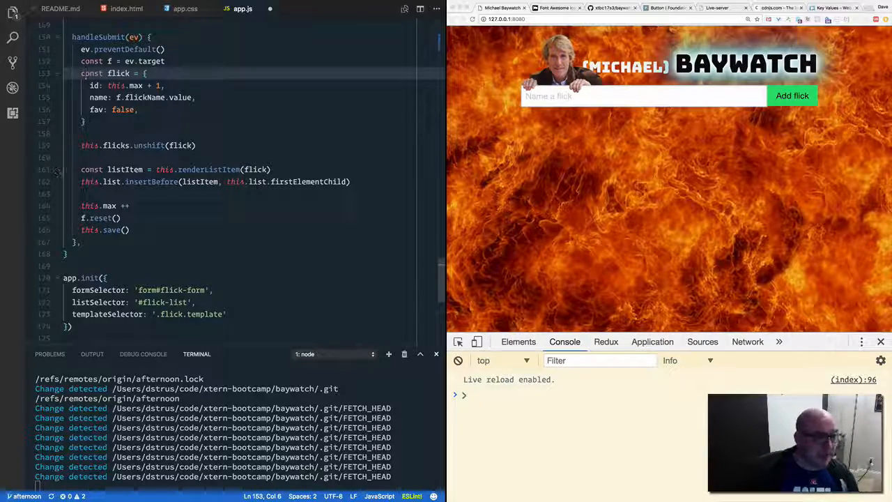
click(128, 230)
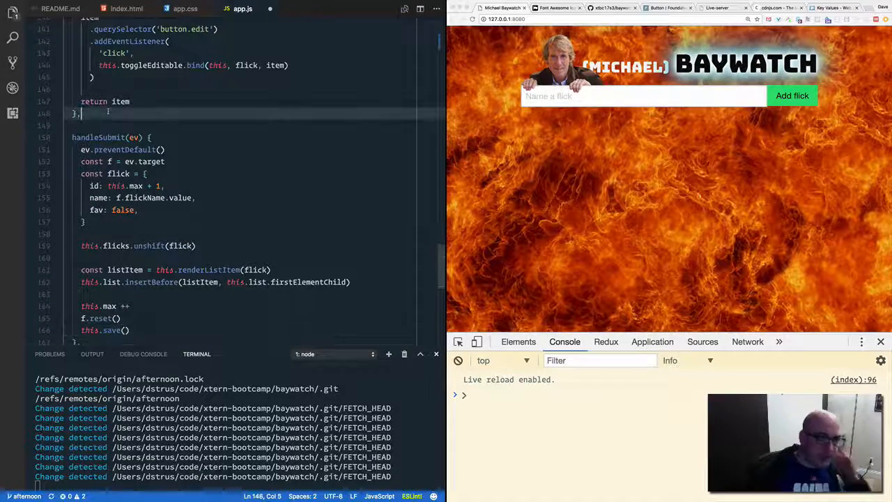
Declare a new addFlick(flick) method above handleSubmit.
text(add)
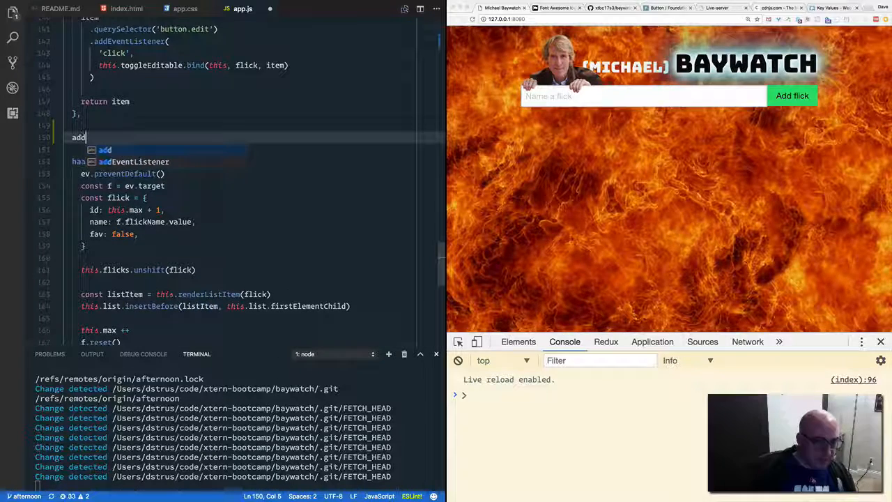
text(Flick)
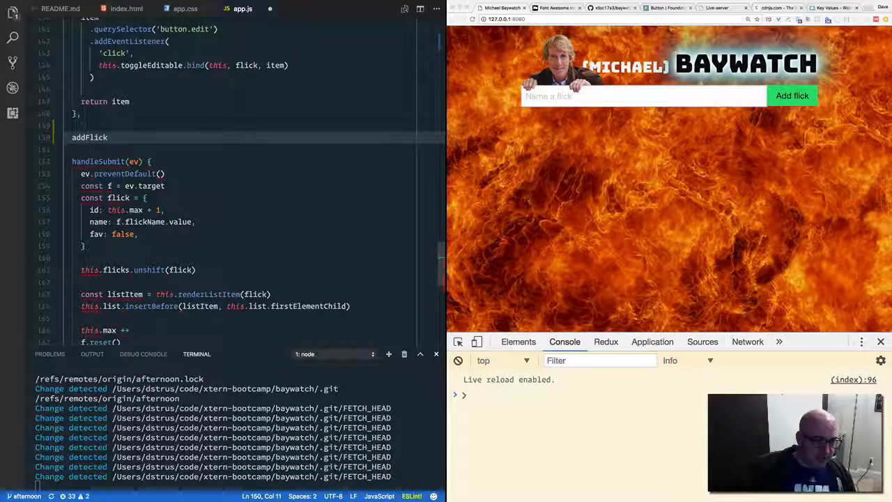
text(())
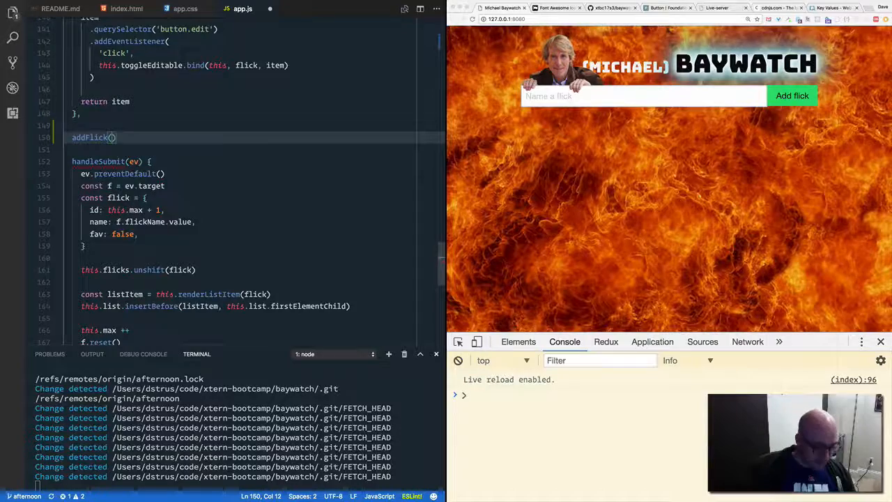
text(flick)
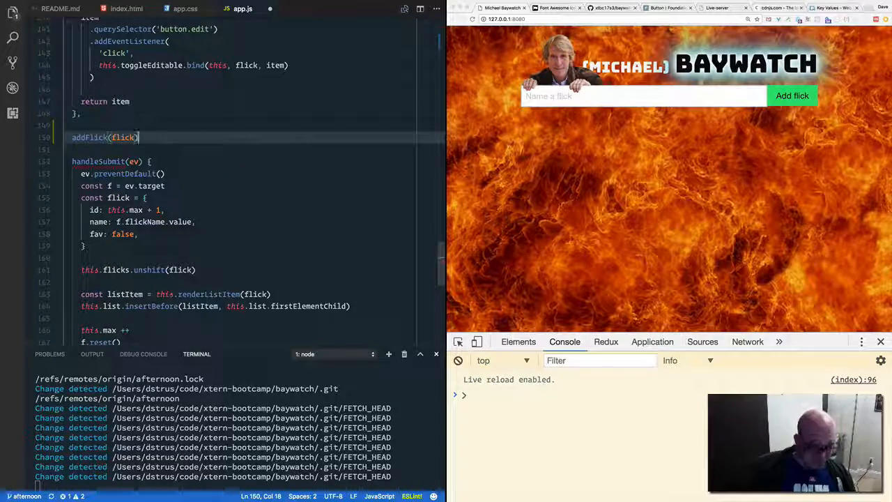
text({)
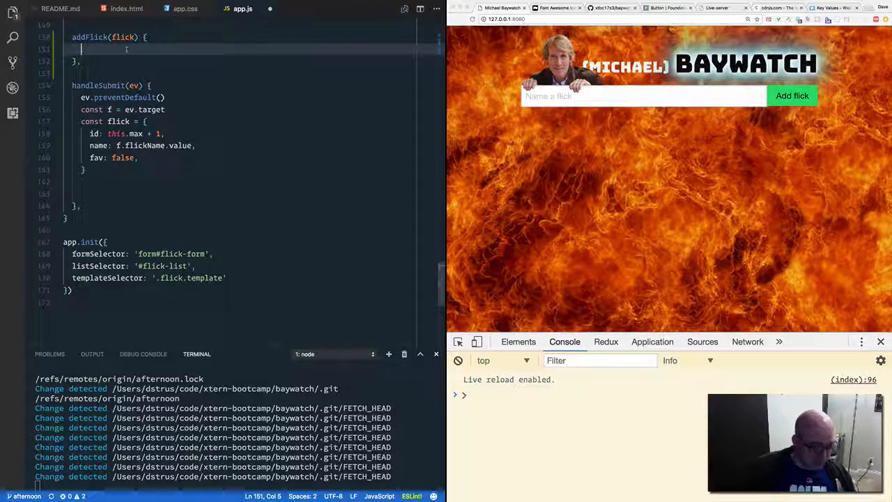
Fill addFlick with this.flicks.unshift(flick), the render/insert and save lines, leaving this.max++ and f.reset() in handleSubmit.
text(this.flicks.unshift(flick))
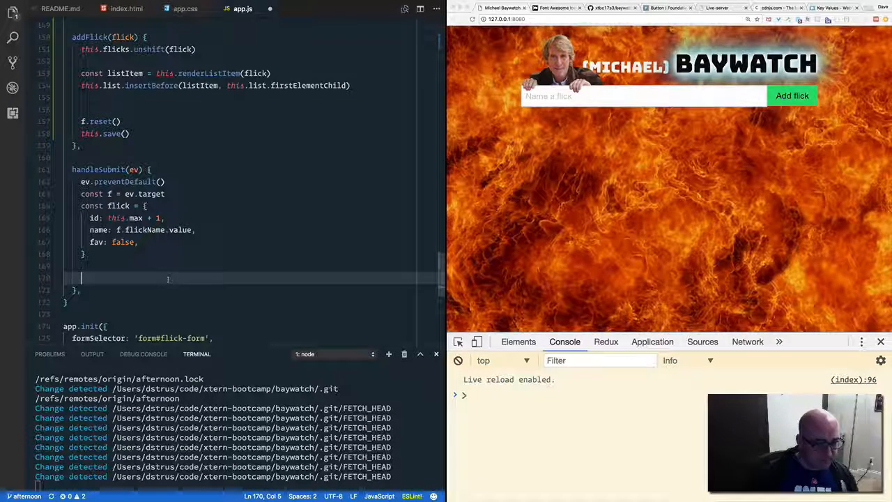
text(this.max ++)
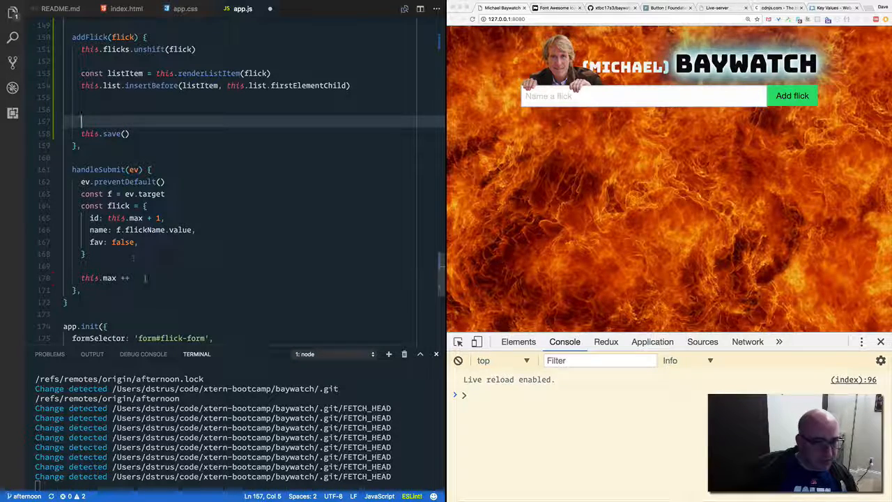
text(f.reset())
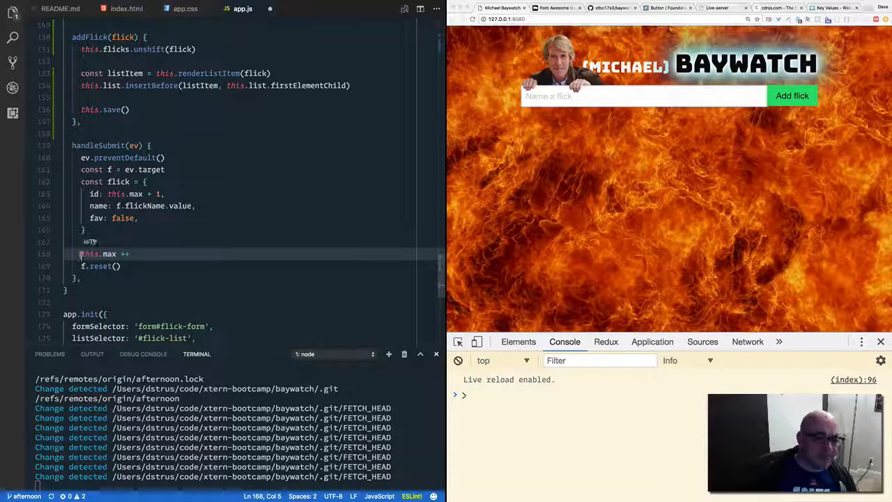
click(129, 253)
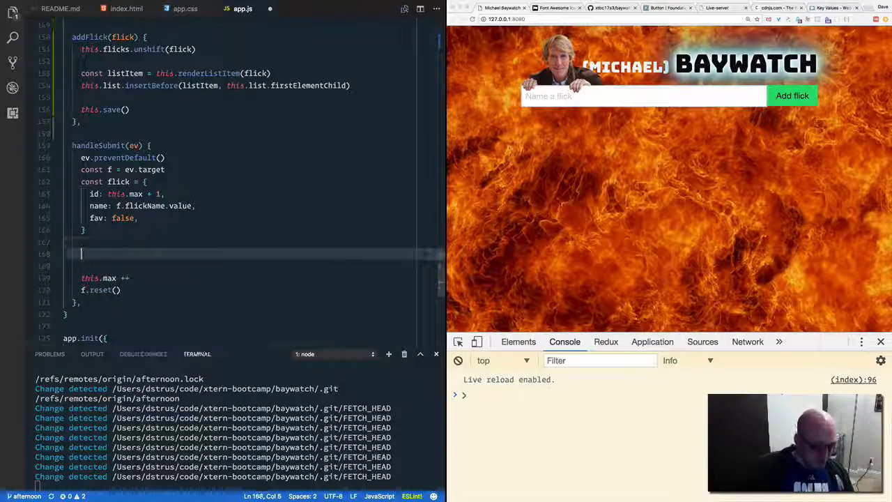
Call this.addFlick(flick) from handleSubmit after building the flick.
text(this.addFlic)
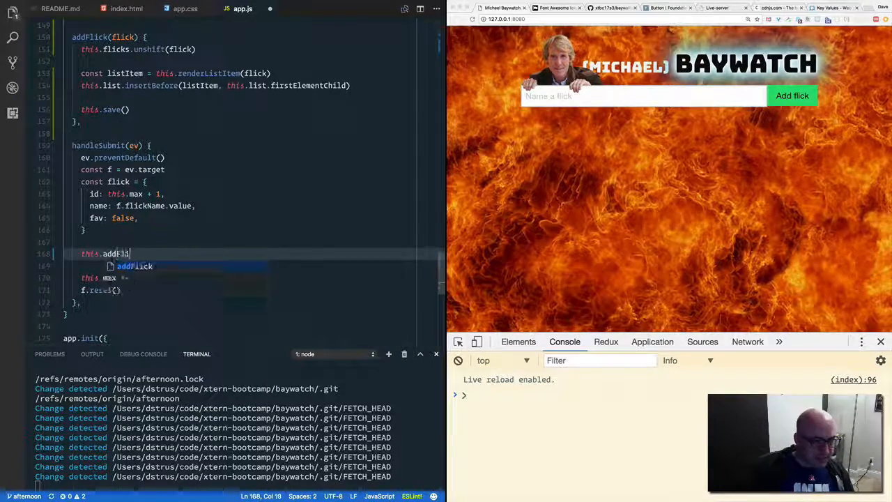
text((flick))
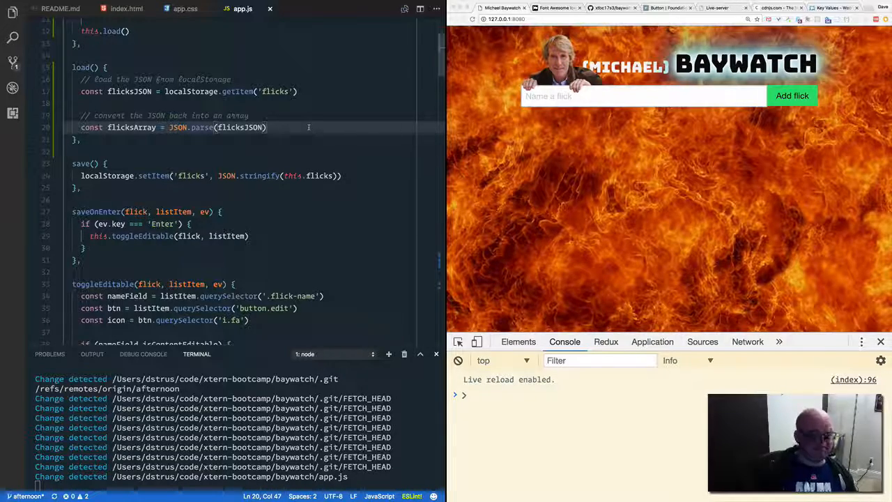
In load(), write flicksArray.map(this.addFlick.bind(this)) to add each saved flick.
text(flick)
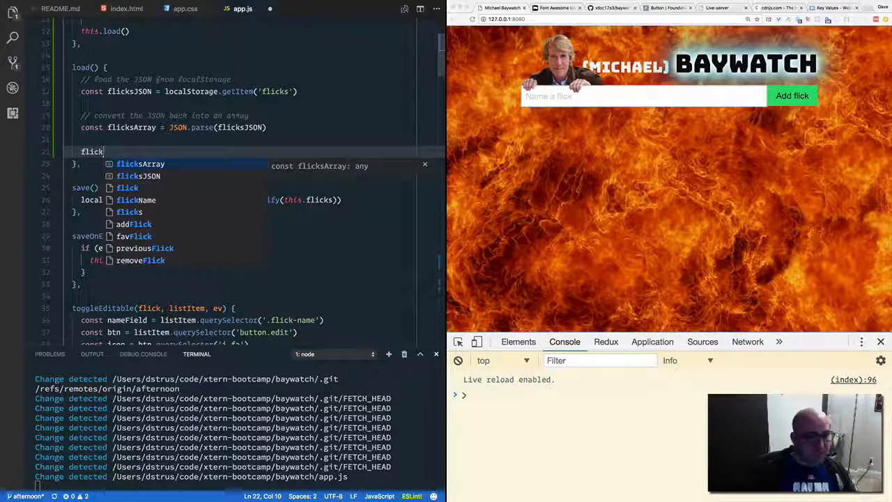
text(Array)
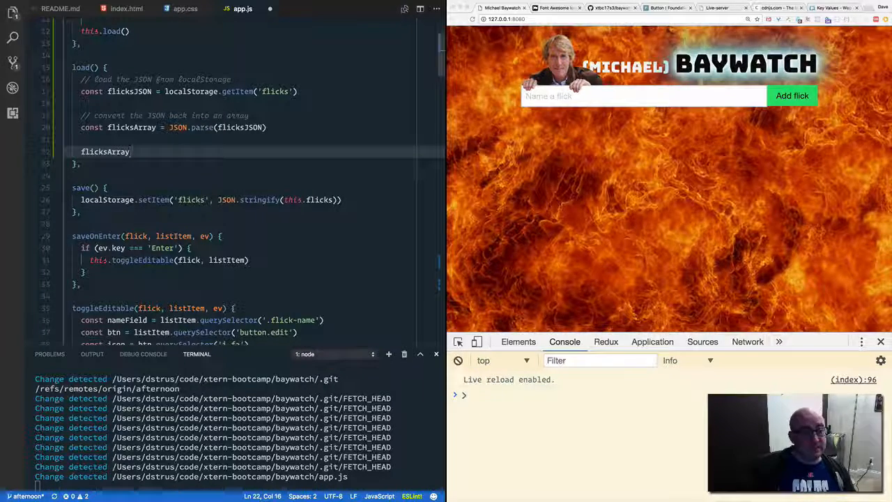
text(.map)
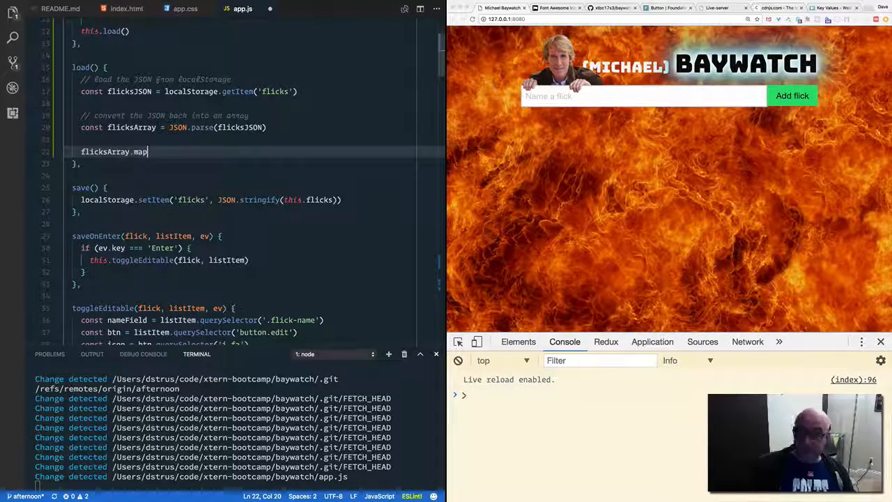
text(())
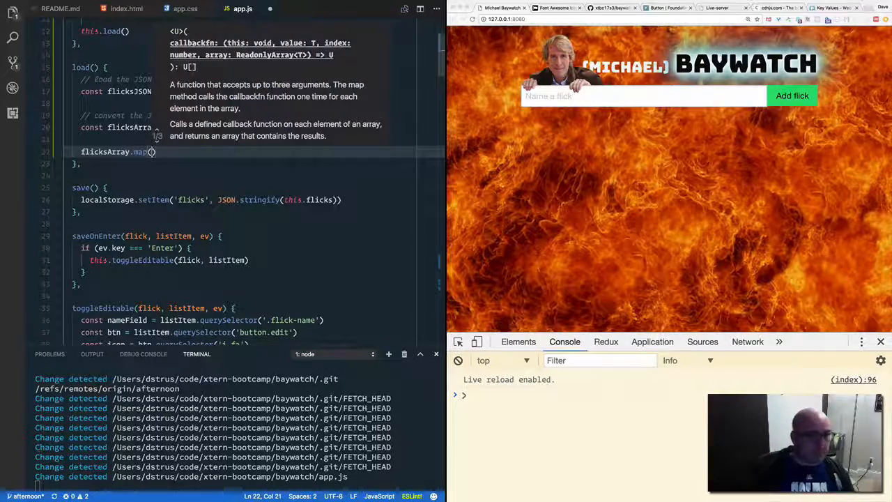
text(this.addFlick)
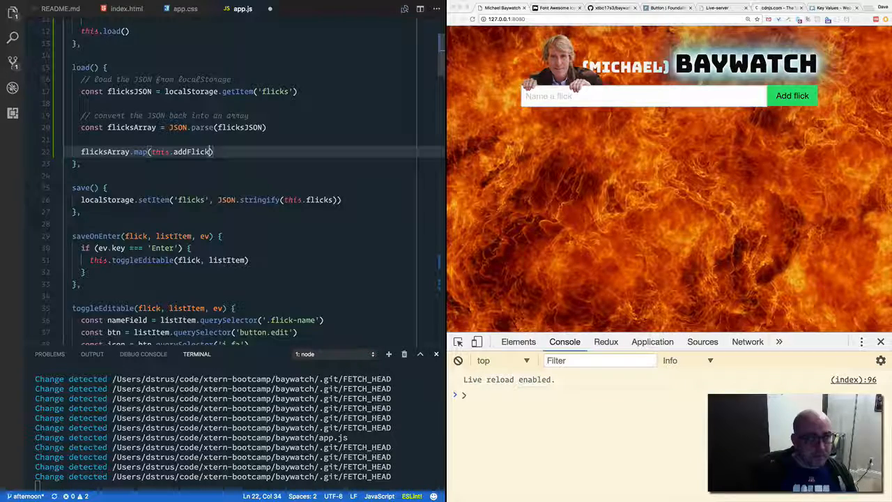
scroll(down, 3)
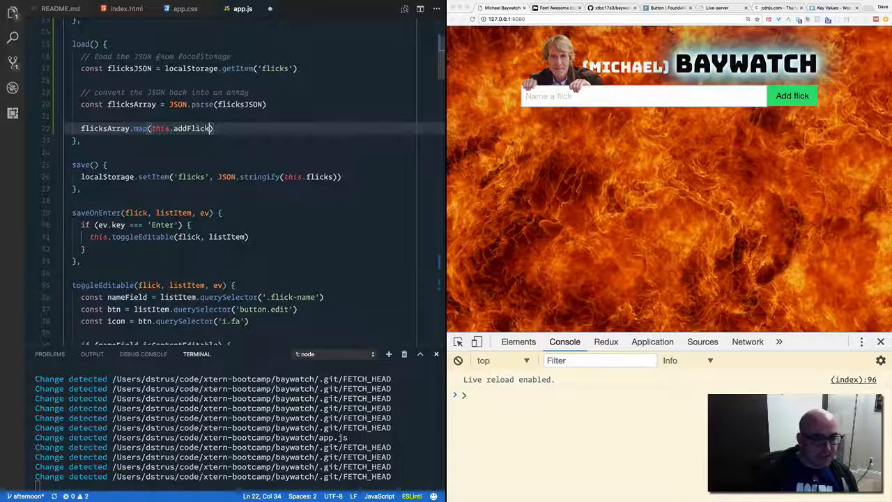
text(.bind(this)
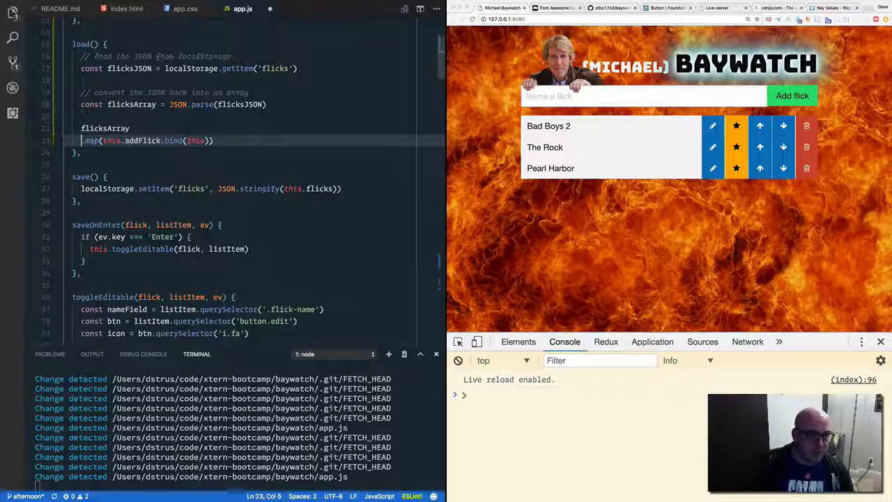
Insert .reverse() before the .map(this.addFlick.bind(this)) call on flicksArray.
text(reverse()
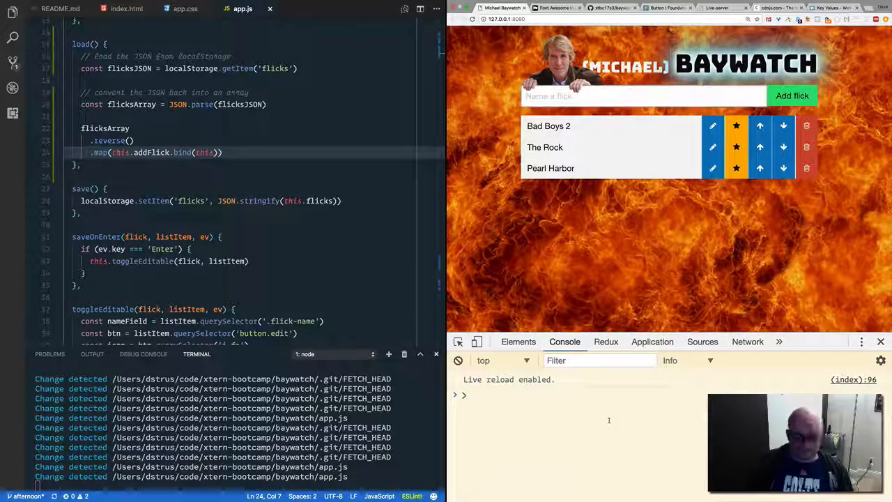
Run localStorage.getItem('flicks') in the Chrome console to show the stored JSON.
text(localStorage)
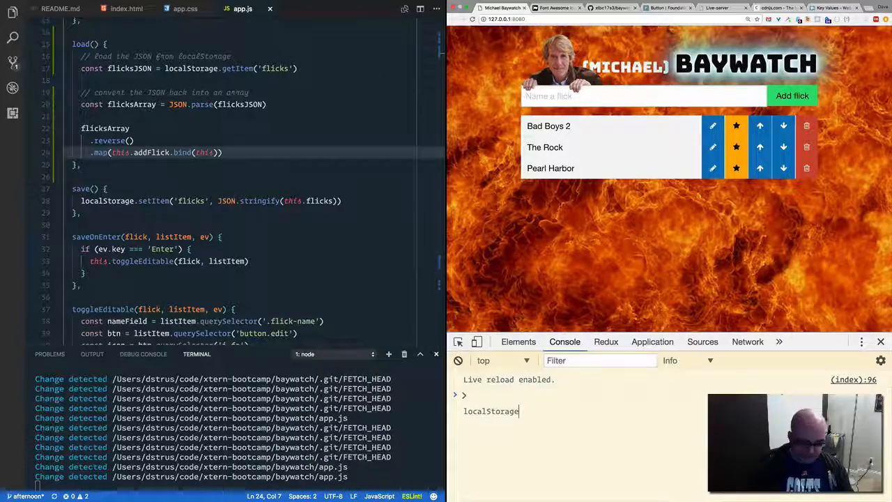
text(.getItem('flicks'))
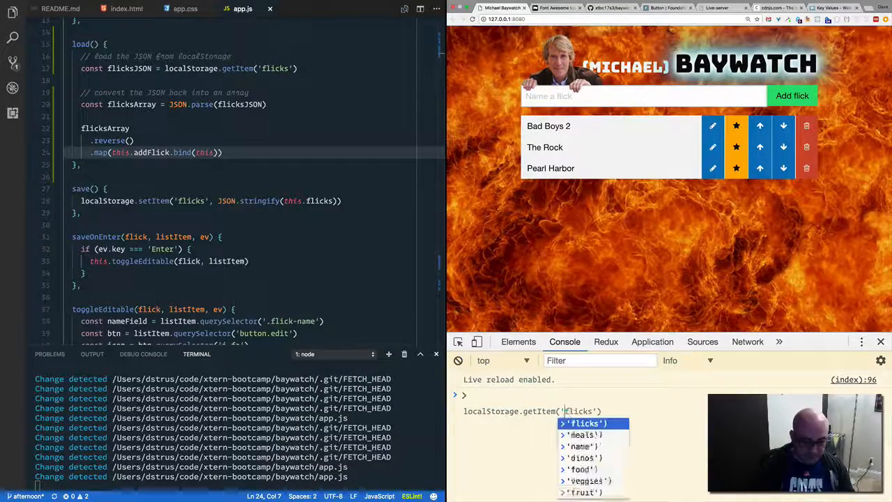
key(Enter)
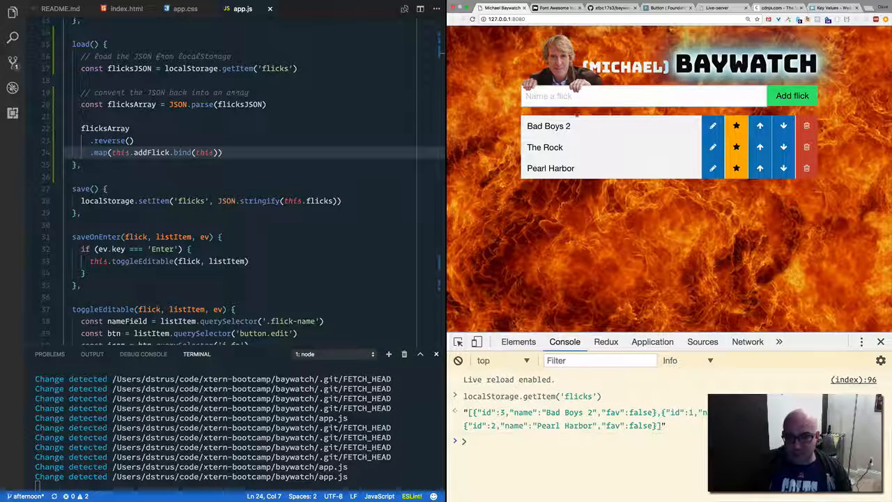
text(Tran)
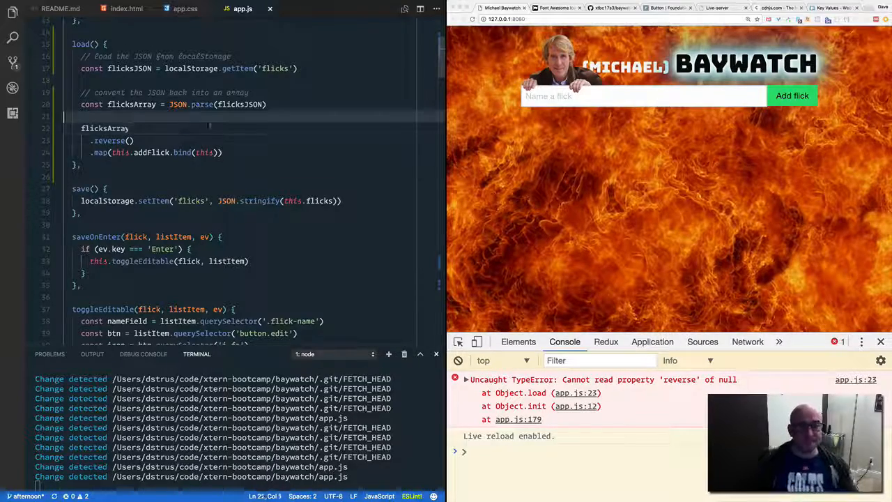
Wrap the reverse-and-map chain in an if (flicksArray) block and save.
text(if ()
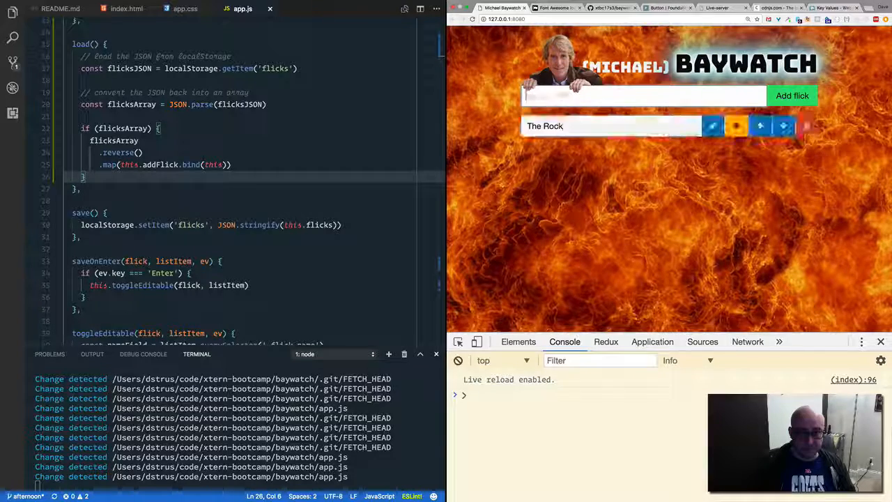
click(792, 95)
text(localStorage.clear())
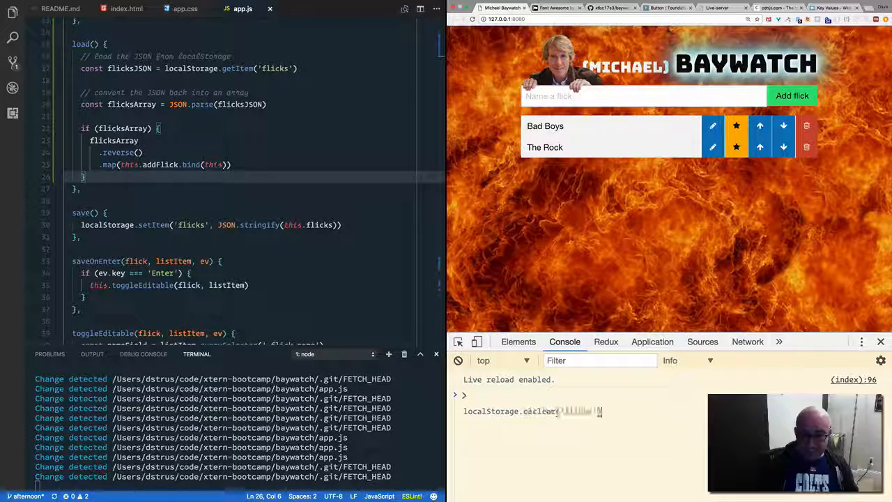
Run the localStorage command in the console to view the saved Bad Boys and The Rock JSON.
text(getItem('flicks'))
key(Enter)
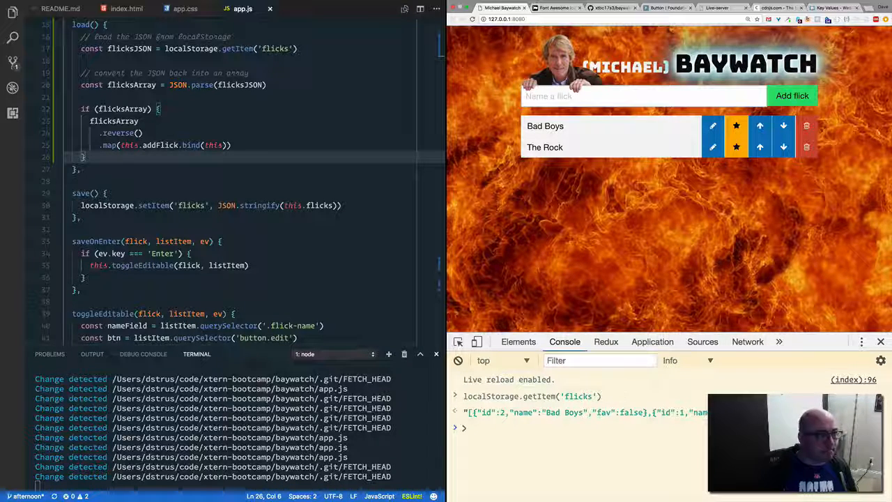
mouse_move(284, 264)
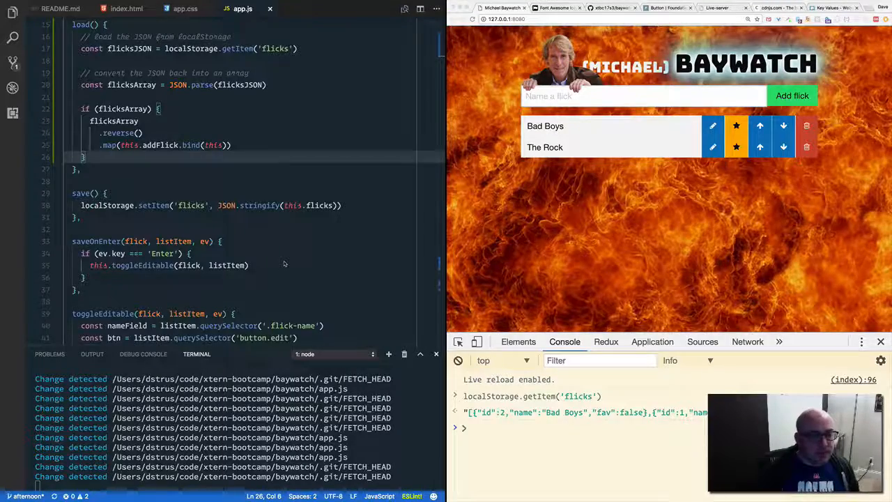
In renderListItem, add if (flick.fav) { item.classList.add('fav') } after setting the dataset id.
scroll(down, 3)
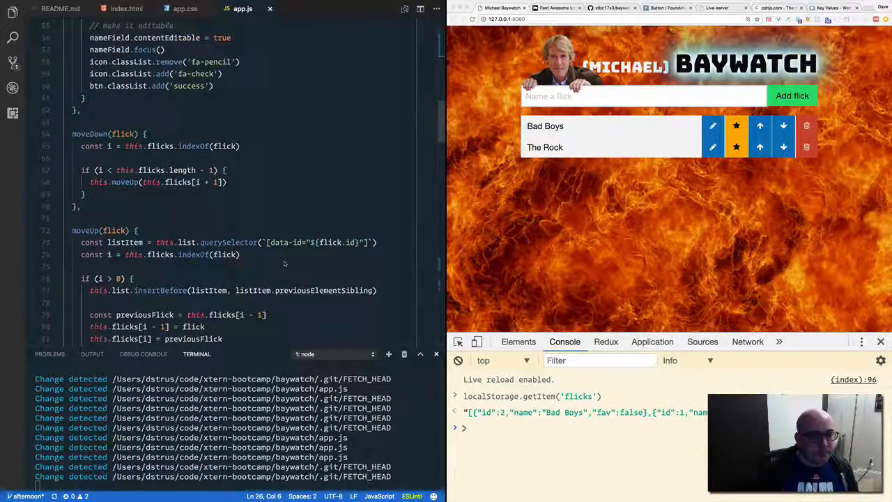
scroll(down, 3)
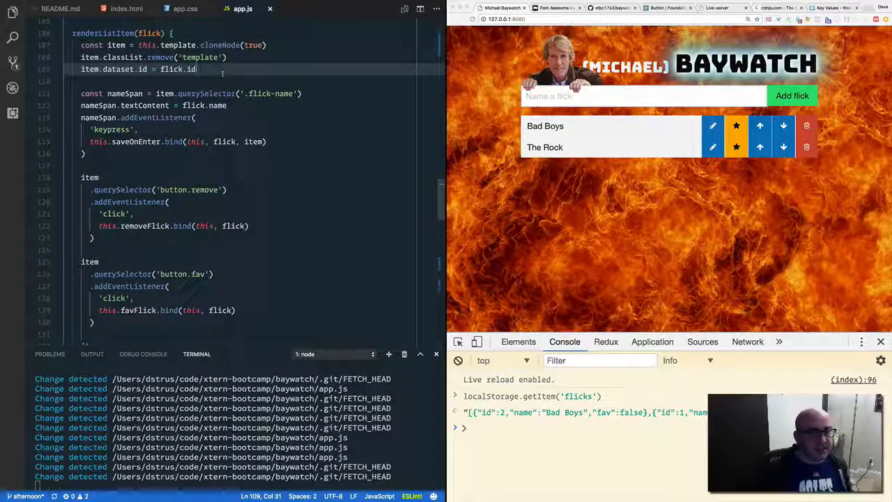
text(if)
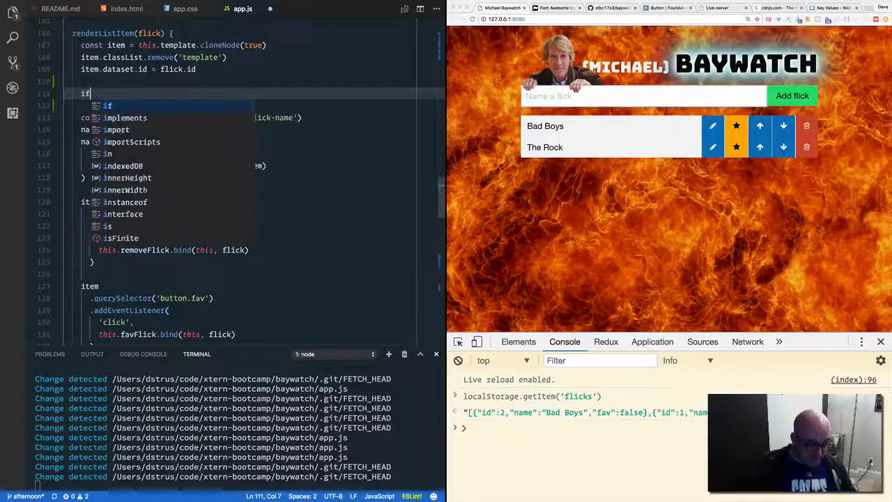
text((flick.fav) {)
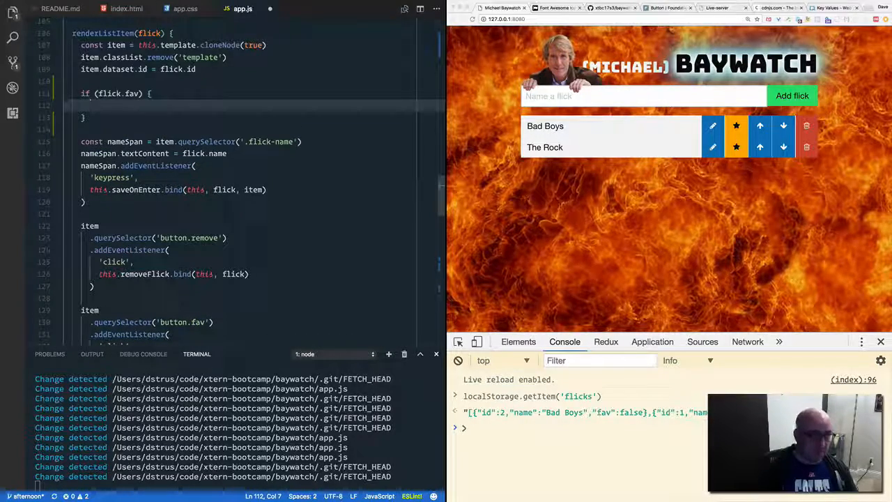
text(item.classList.add('fav)
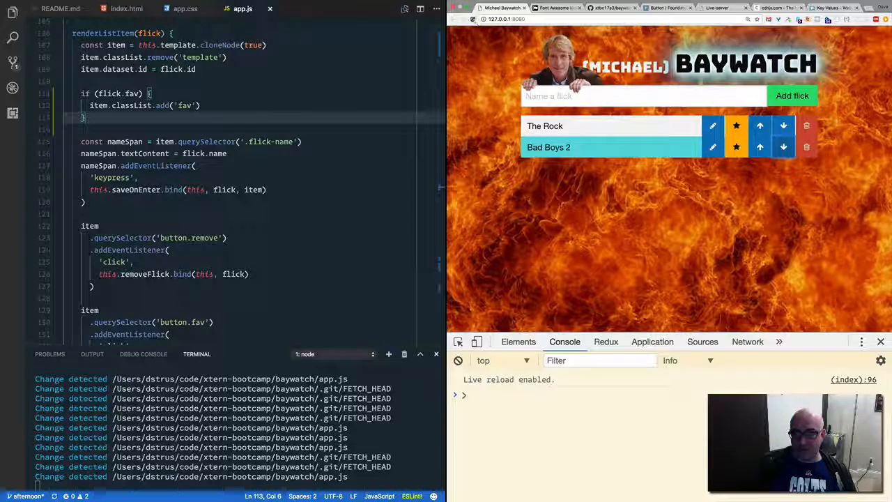
mouse_move(703, 204)
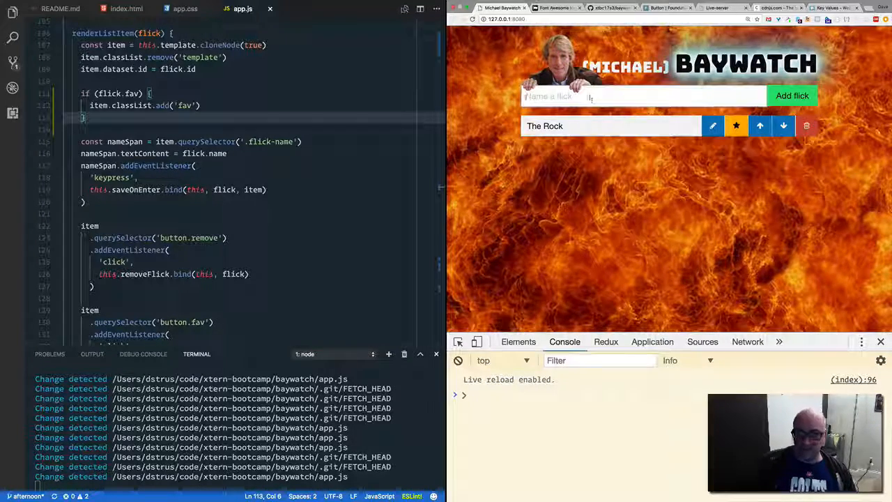
Add a new flick named The Island so it sits above The Rock.
text(The)
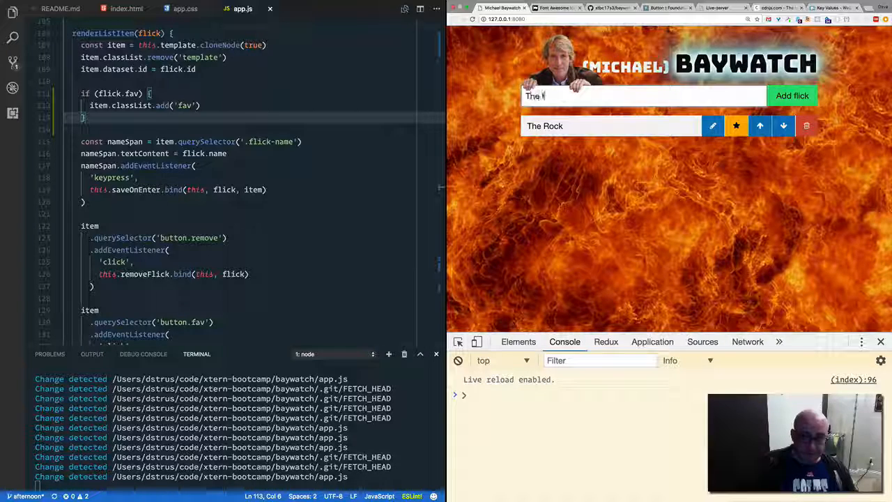
click(791, 94)
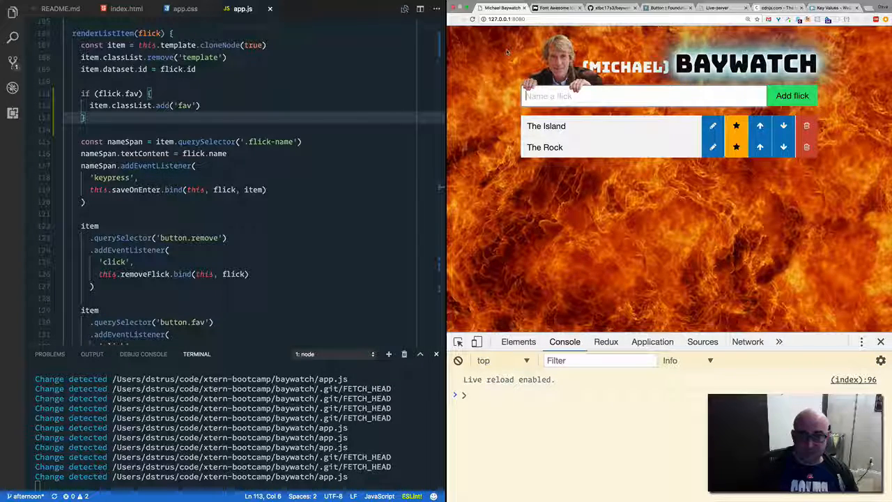